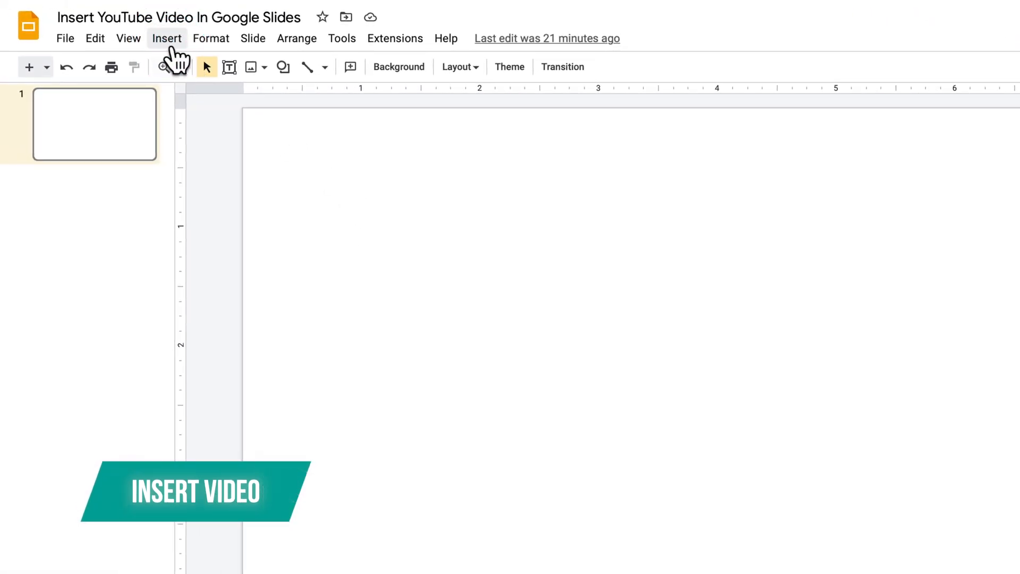
Search YouTube for 'what is a gif' and insert the WHAT IS A GIF? video
{"action": "left_click", "coordinate": [167, 37]}
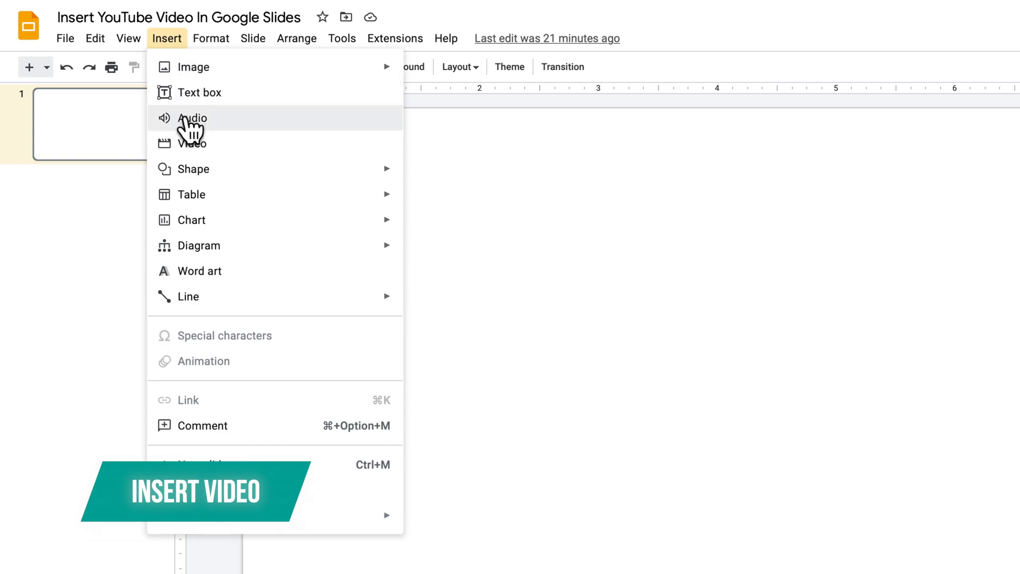
{"action": "mouse_move", "coordinate": [199, 154]}
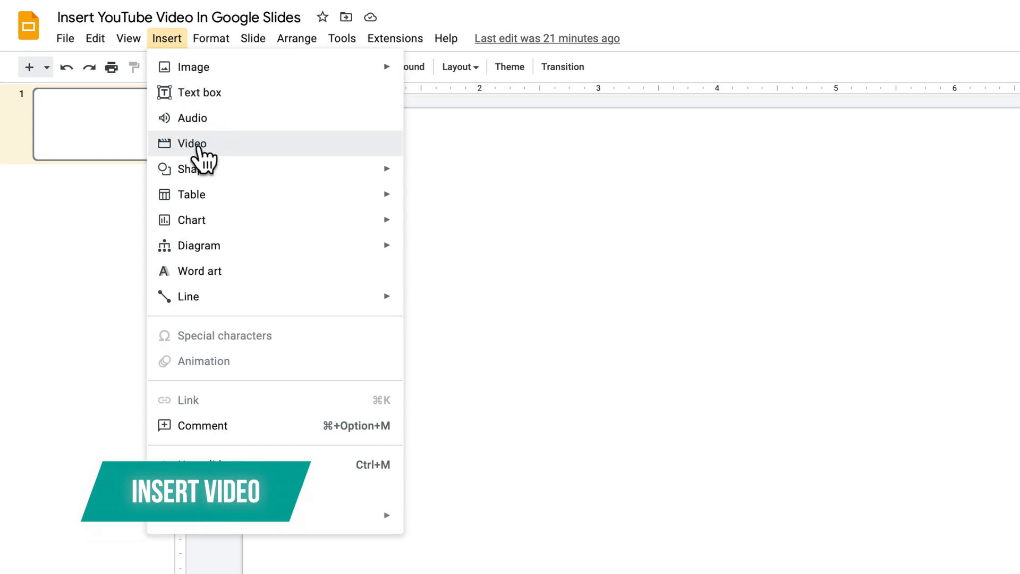
{"action": "left_click", "coordinate": [190, 143]}
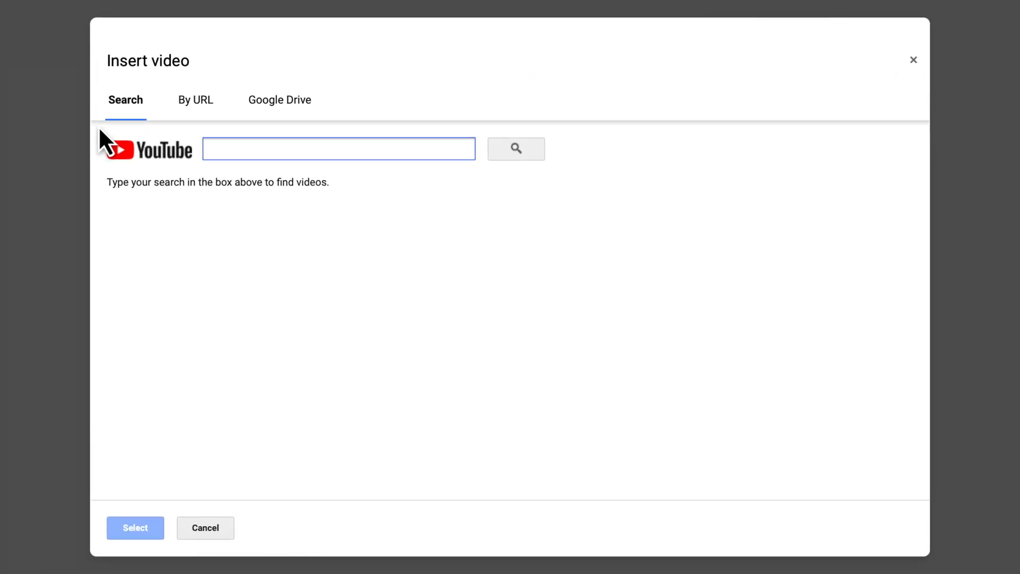
{"action": "mouse_move", "coordinate": [138, 112]}
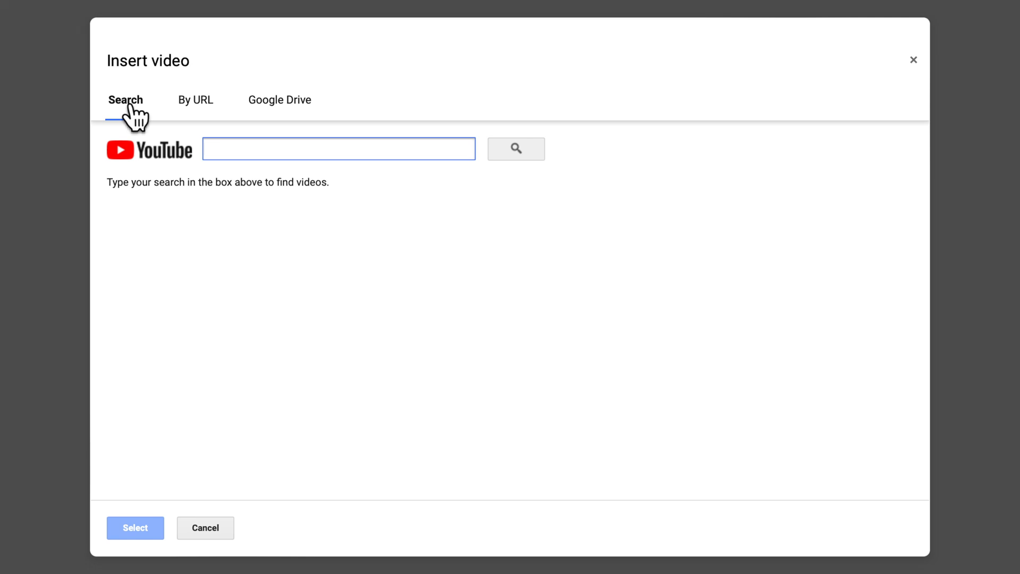
{"action": "left_click", "coordinate": [195, 100]}
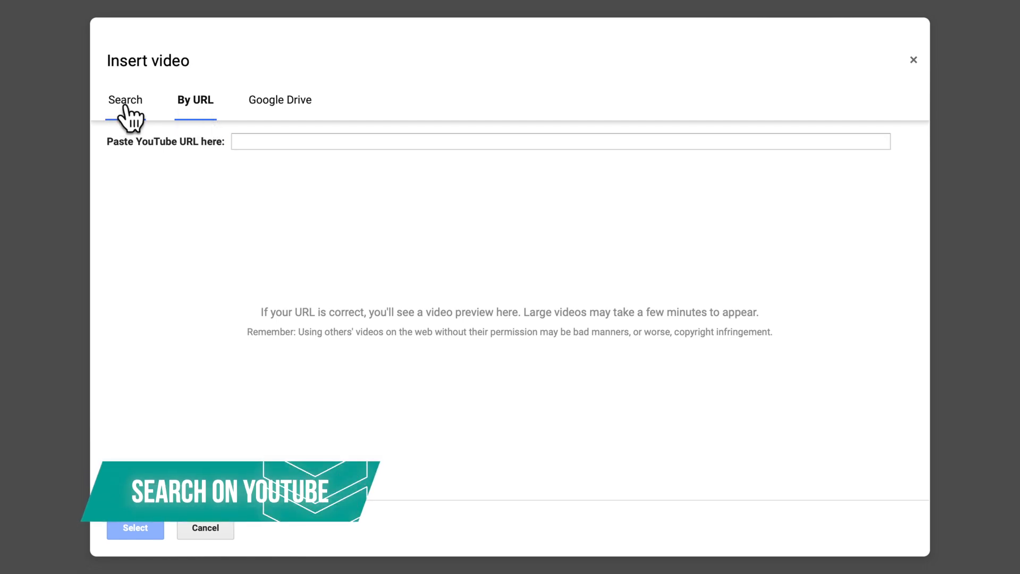
{"action": "left_click", "coordinate": [125, 99]}
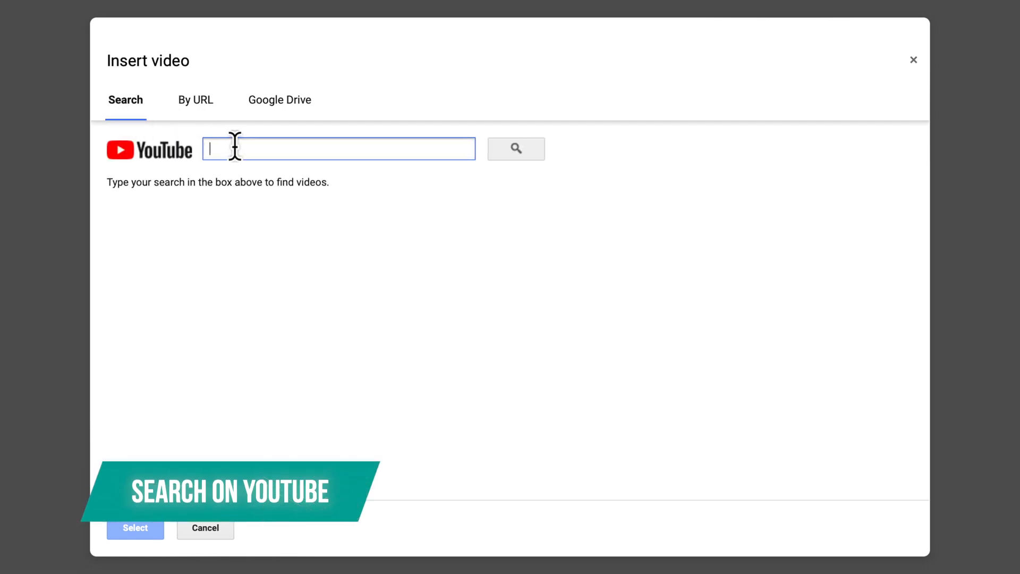
{"action": "type", "text": "what is a gif"}
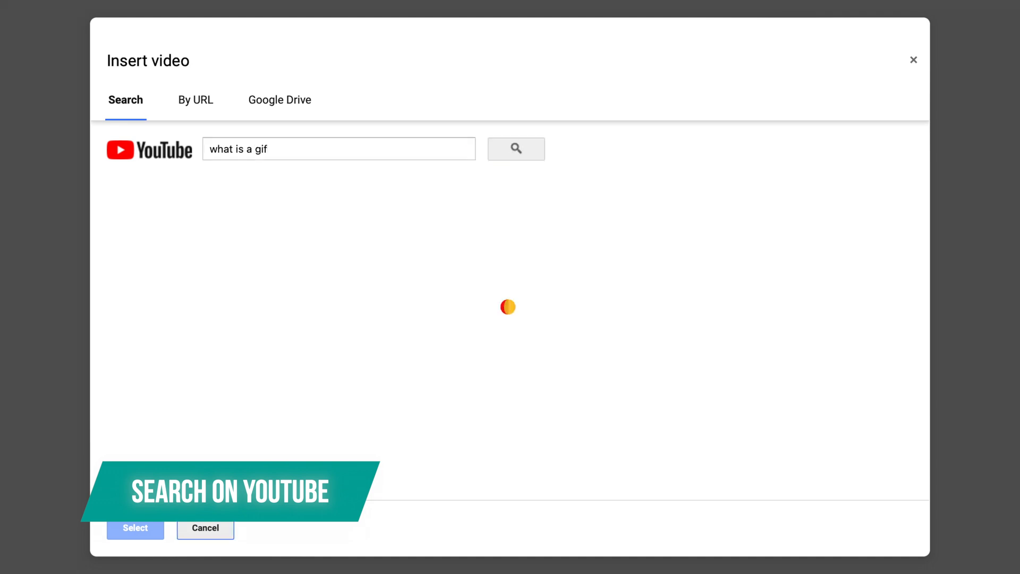
{"action": "left_click", "coordinate": [516, 149]}
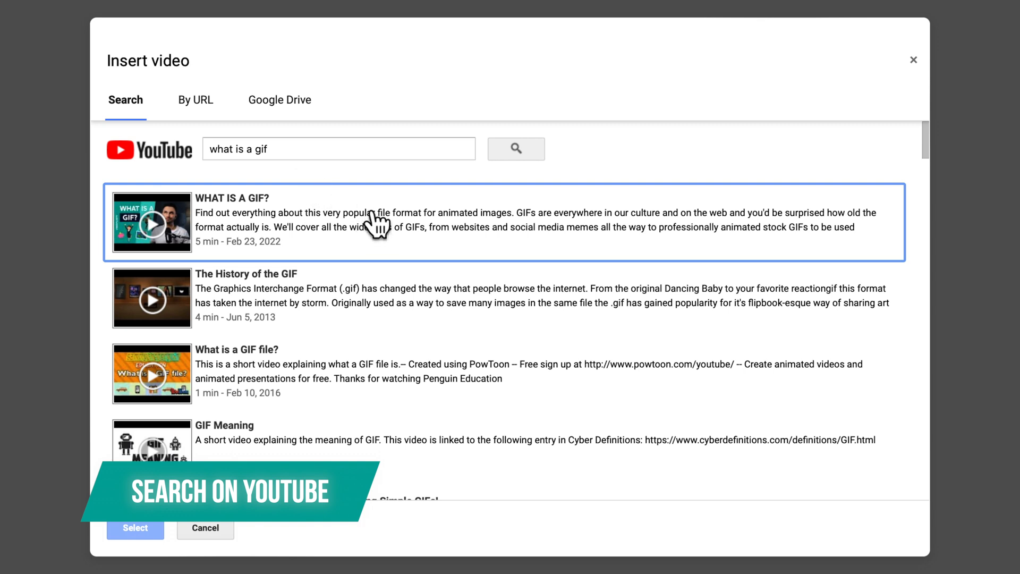
{"action": "mouse_move", "coordinate": [286, 227]}
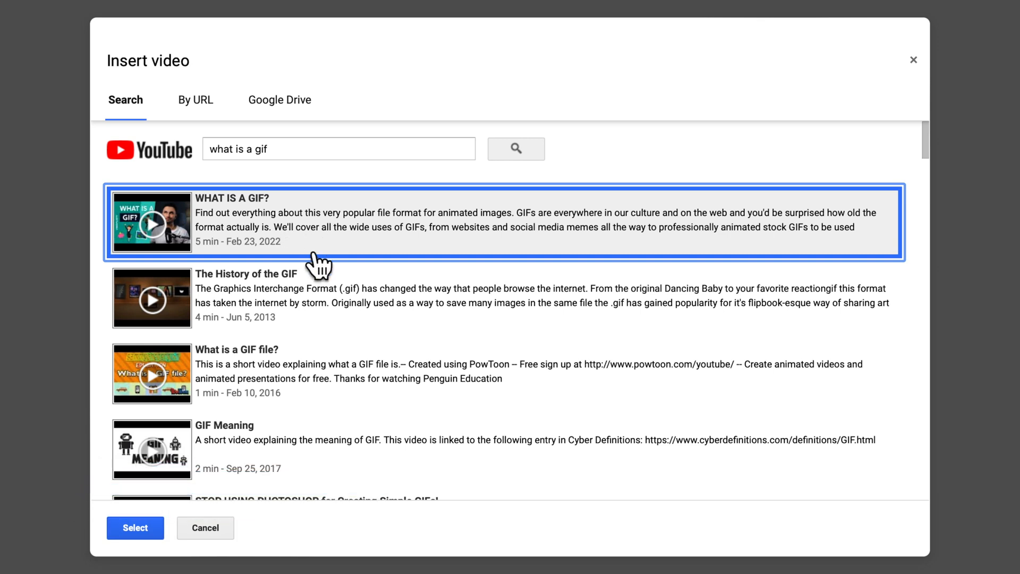
{"action": "left_click", "coordinate": [134, 528]}
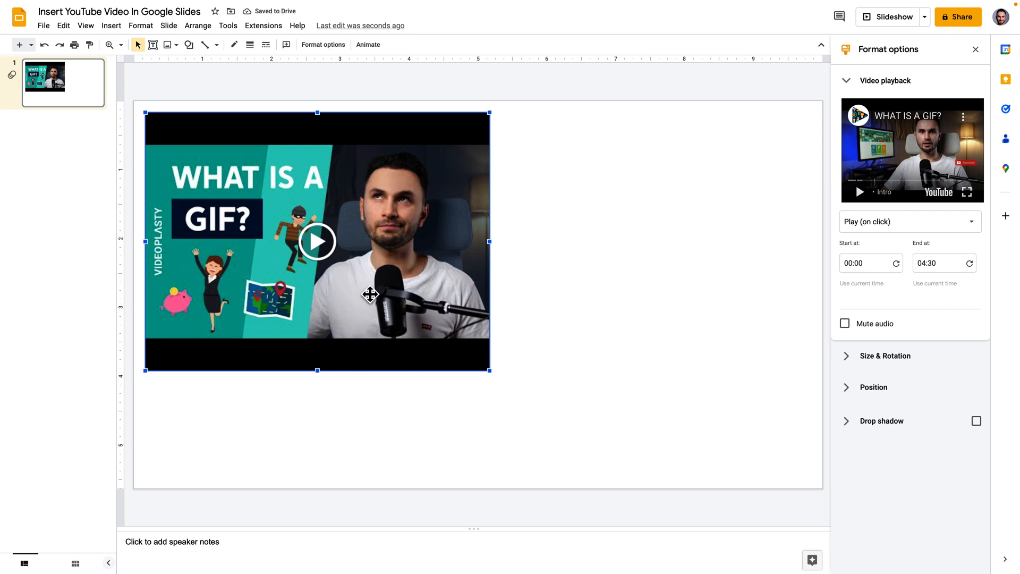
{"action": "mouse_move", "coordinate": [320, 264]}
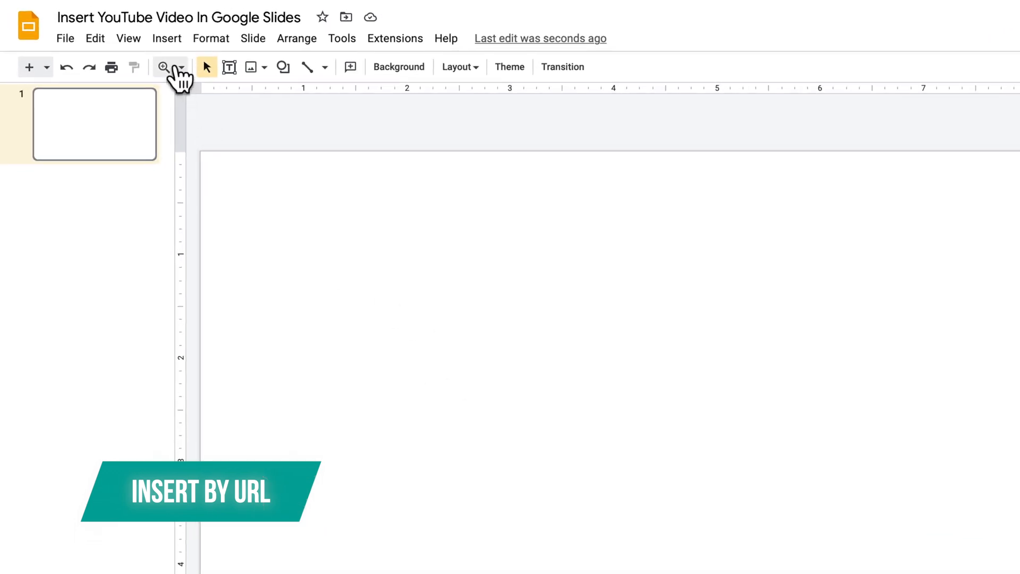
Reopen the insert-video dialog on its By URL option
{"action": "left_click", "coordinate": [166, 38]}
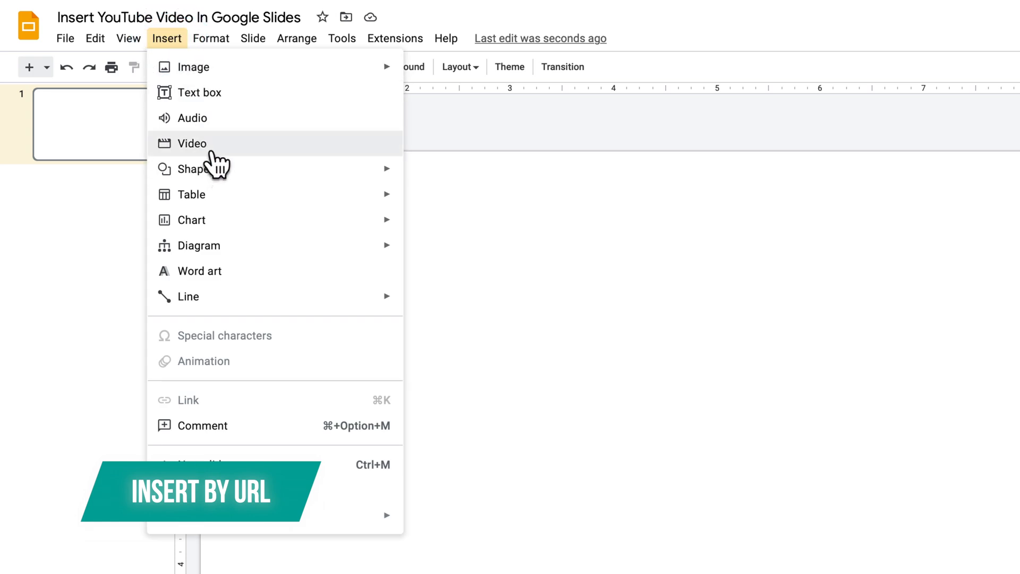
{"action": "left_click", "coordinate": [191, 143]}
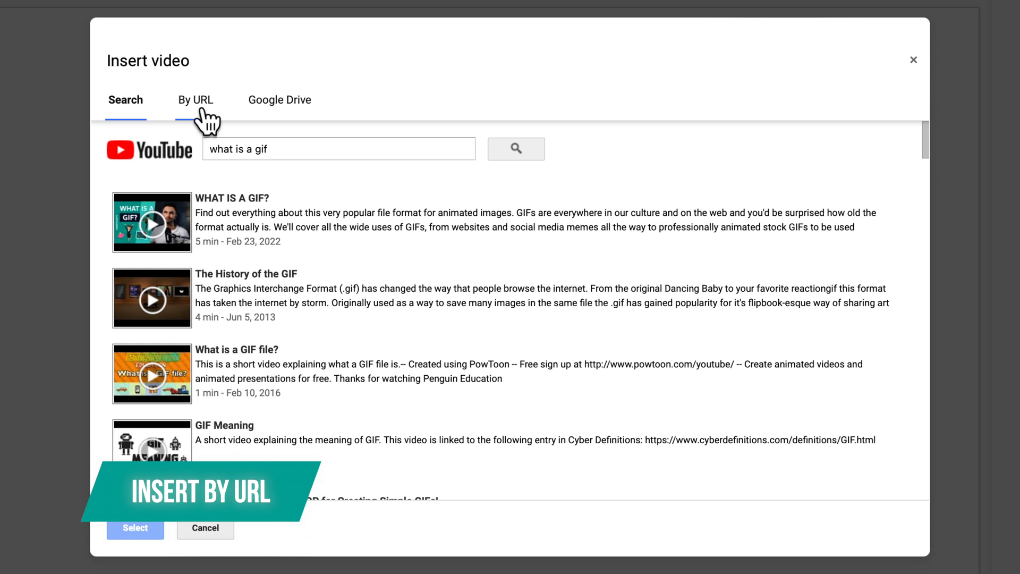
{"action": "left_click", "coordinate": [195, 100]}
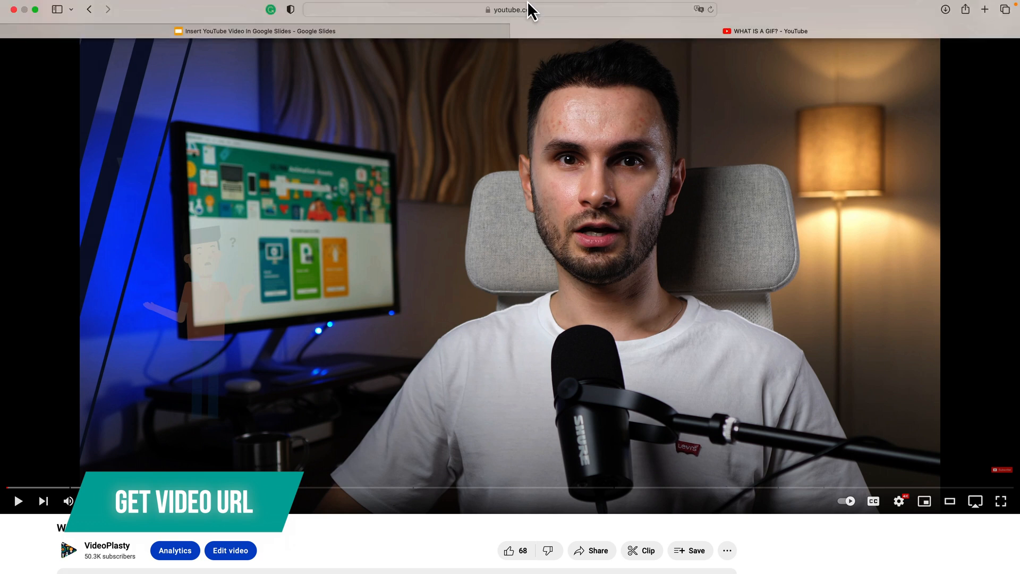
Copy the video's page address and then its youtu.be short share link
{"action": "left_click", "coordinate": [513, 10]}
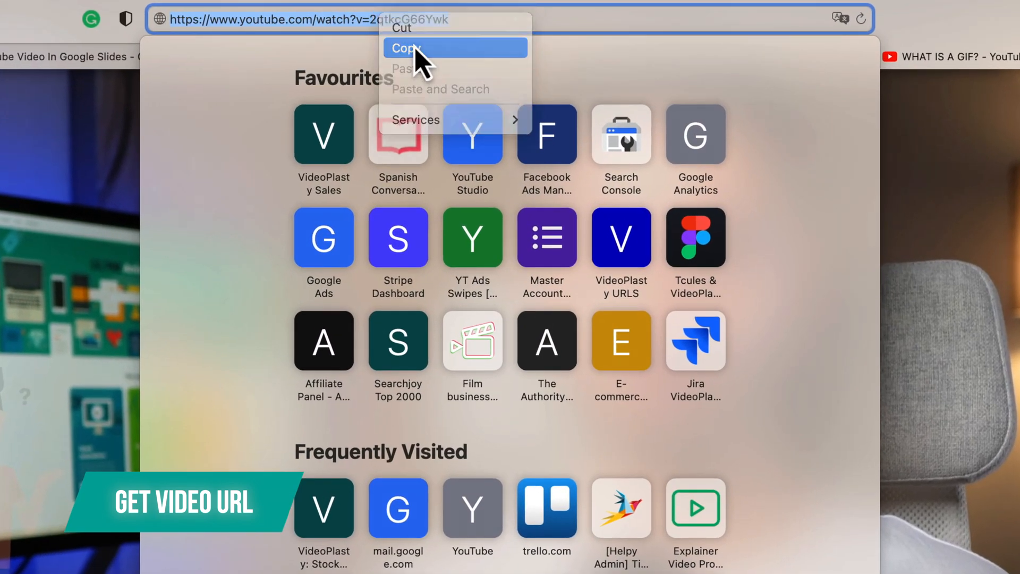
{"action": "left_click", "coordinate": [406, 48]}
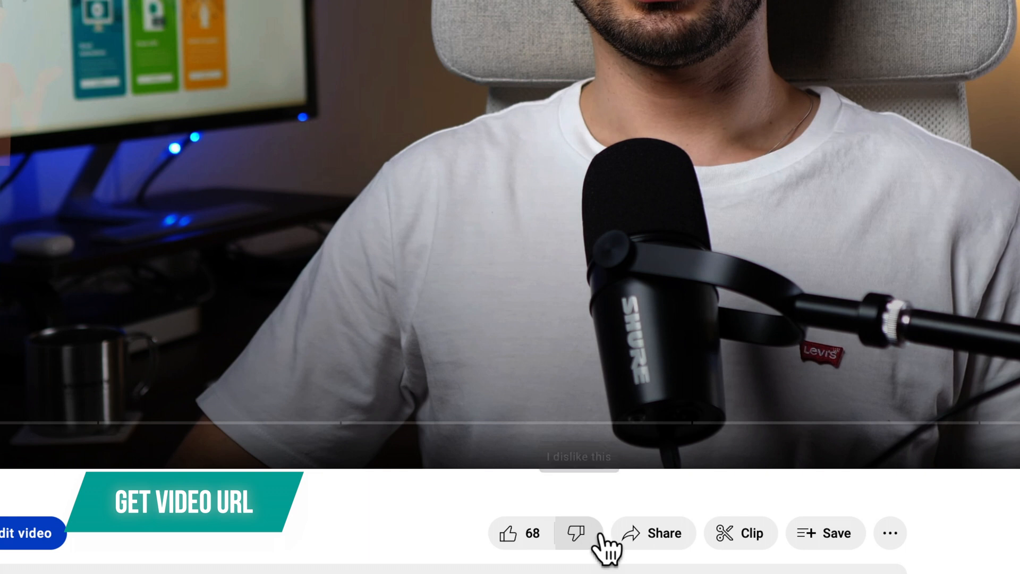
{"action": "mouse_move", "coordinate": [657, 548]}
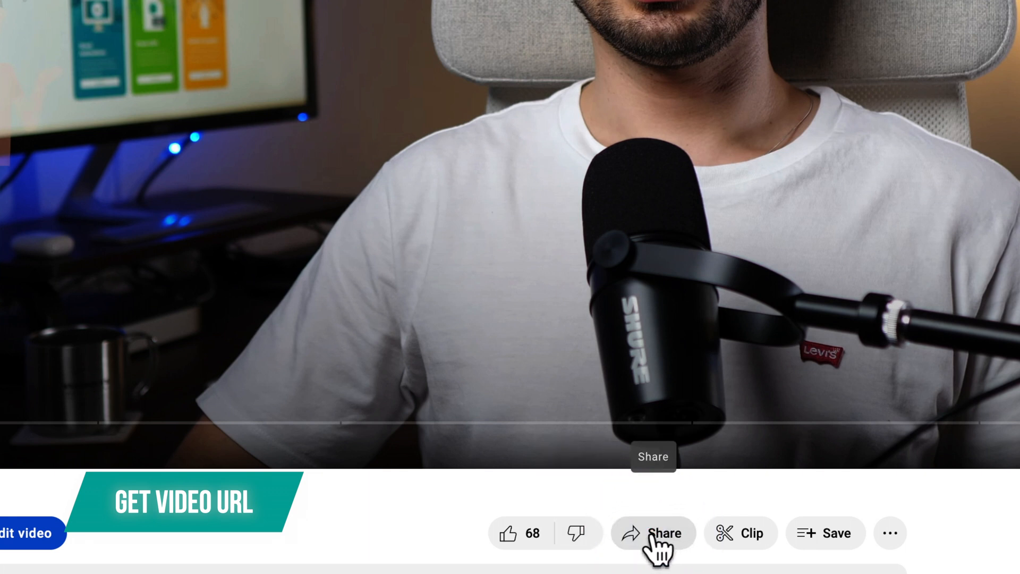
{"action": "left_click", "coordinate": [653, 533]}
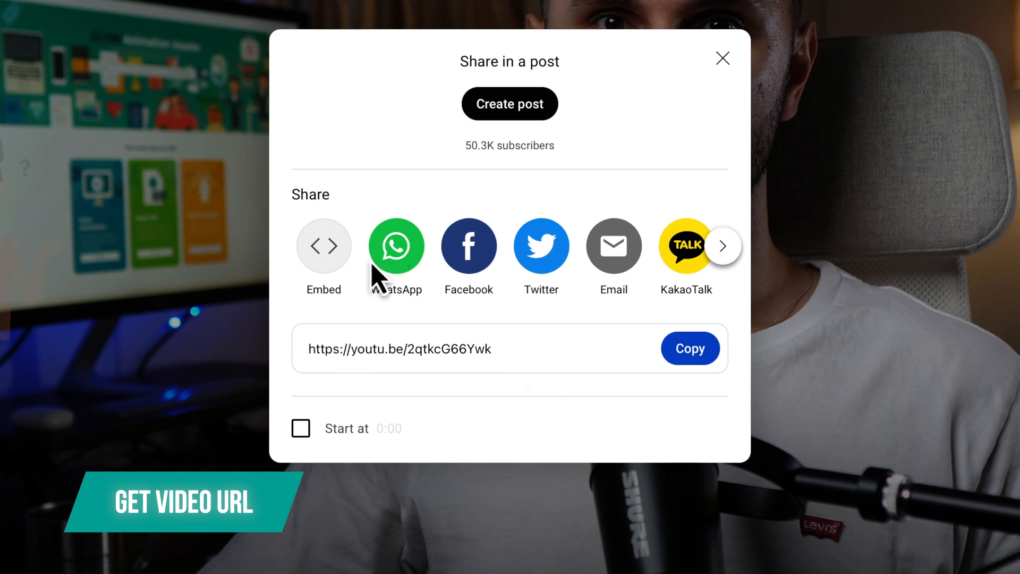
{"action": "mouse_move", "coordinate": [525, 375]}
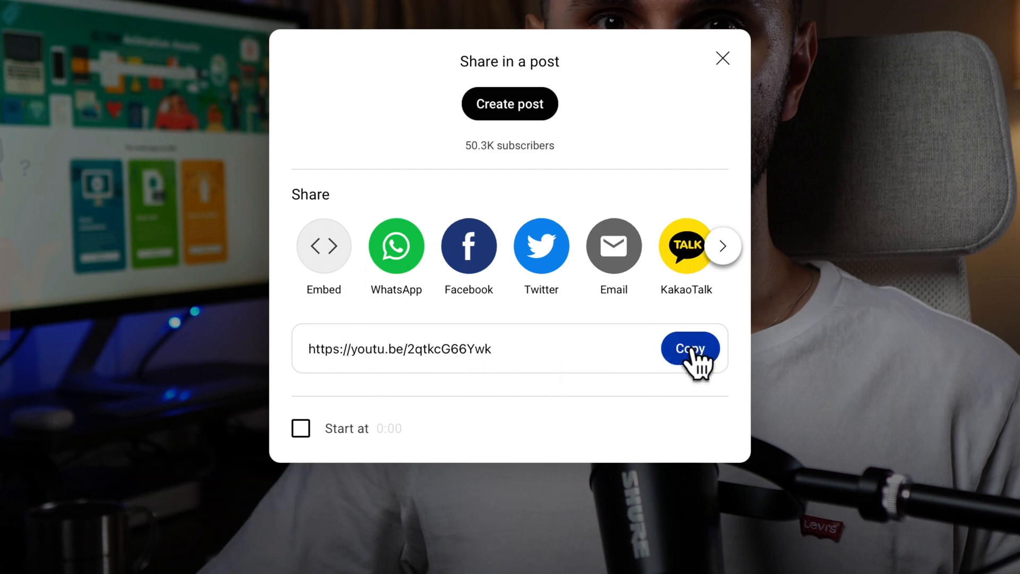
{"action": "left_click", "coordinate": [690, 348]}
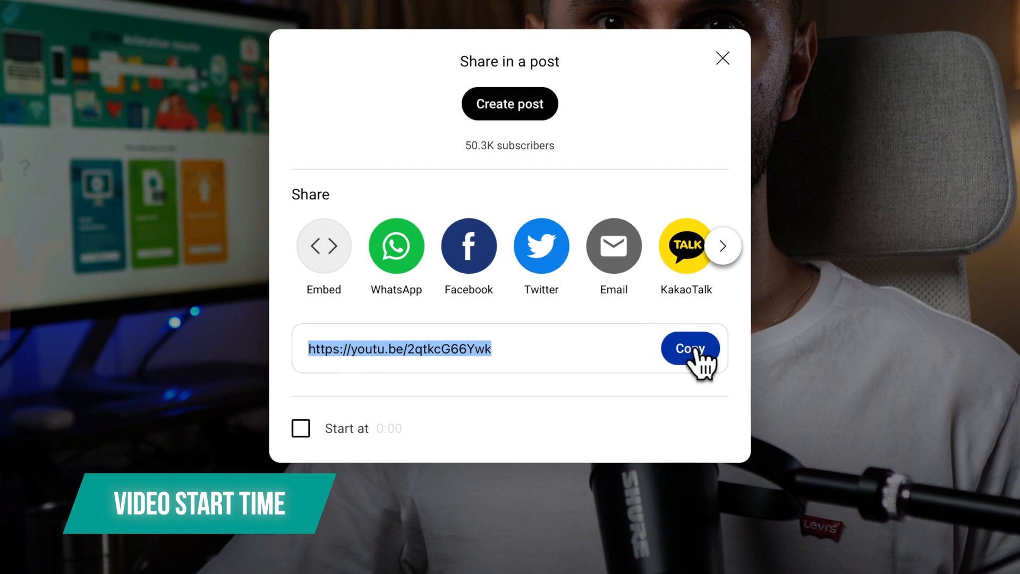
{"action": "mouse_move", "coordinate": [402, 413]}
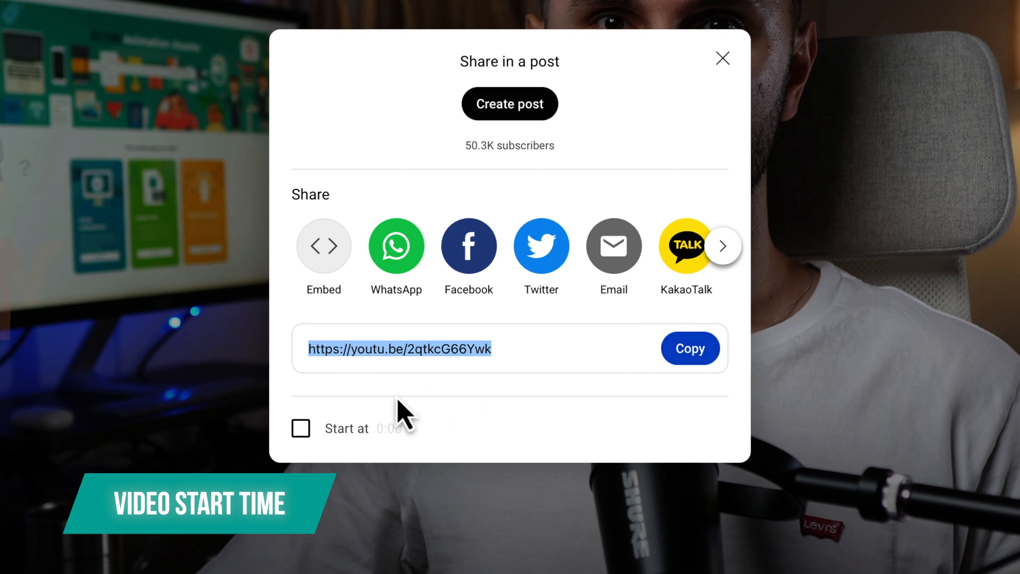
Enable 'Start at' in the share panel with a start time of 1:23
{"action": "left_click", "coordinate": [300, 428]}
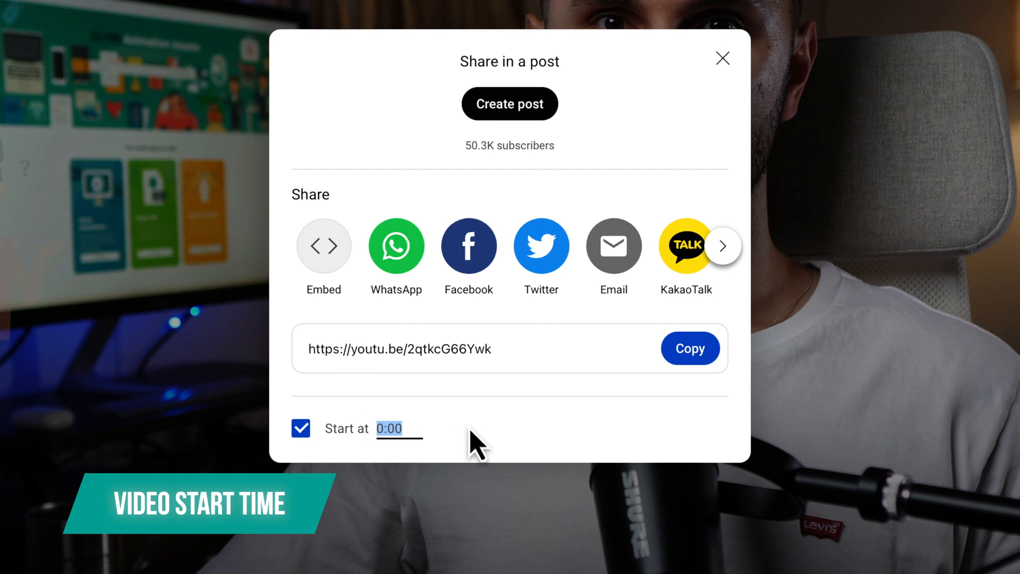
{"action": "type", "text": "1:23"}
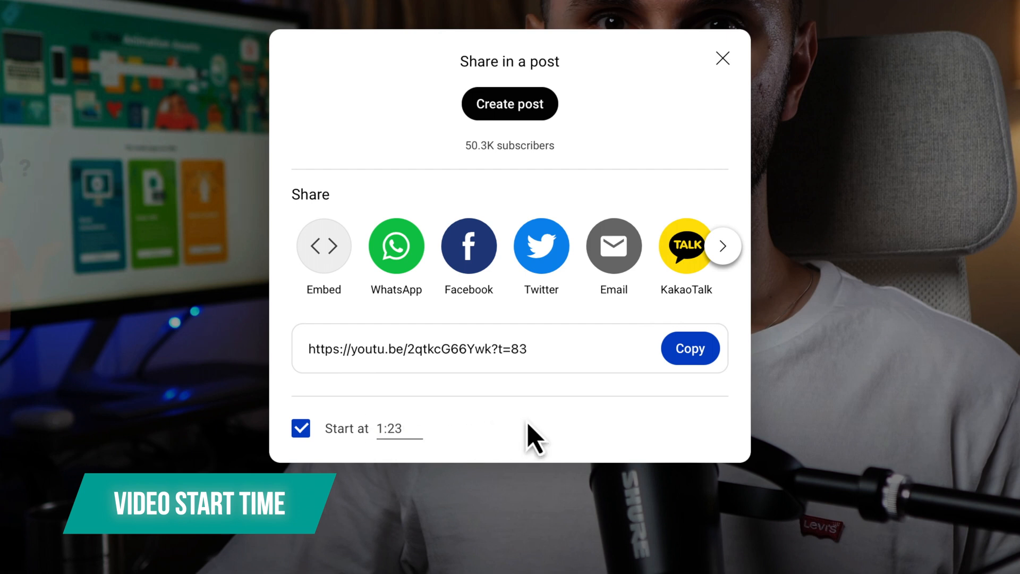
{"action": "mouse_move", "coordinate": [537, 374]}
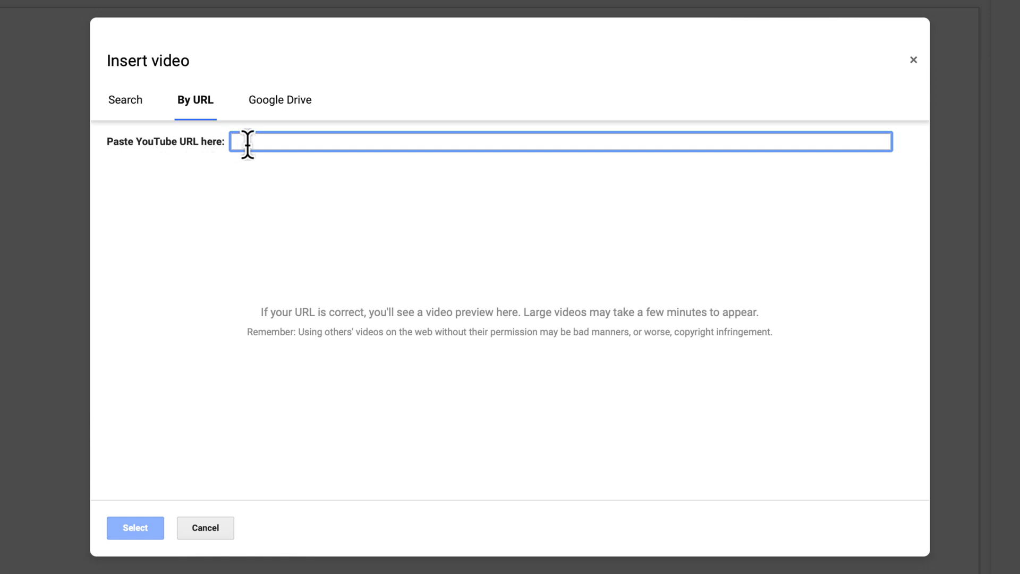
Paste the time-stamped YouTube link into the By URL field and insert the video
{"action": "right_click", "coordinate": [250, 143]}
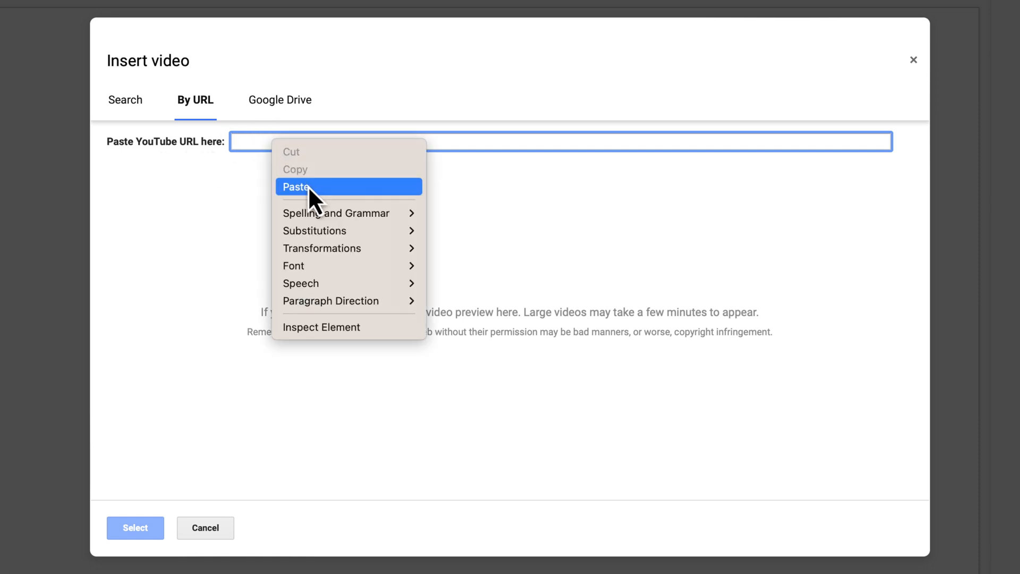
{"action": "left_click", "coordinate": [295, 186]}
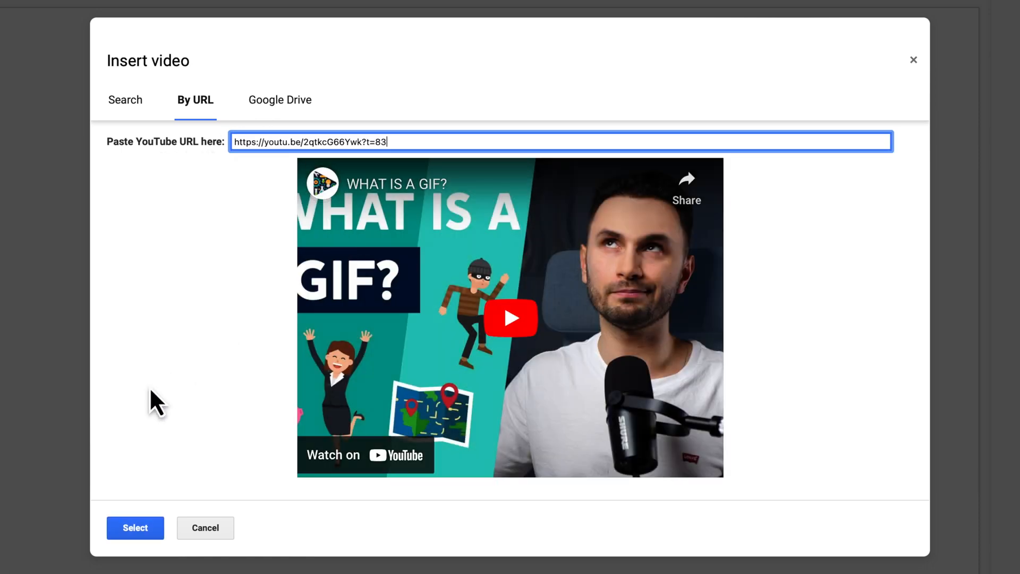
{"action": "left_click", "coordinate": [135, 528]}
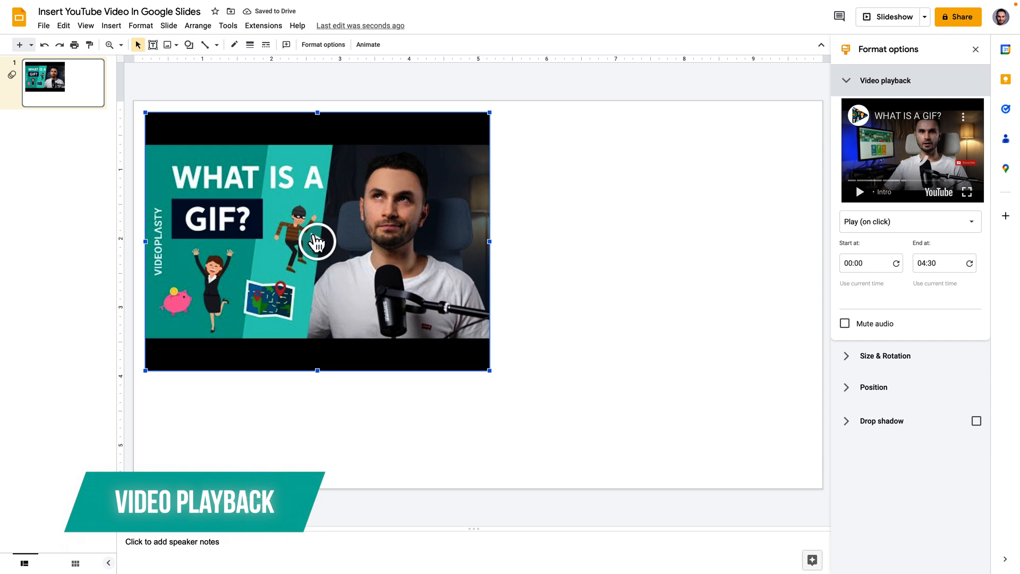
{"action": "left_click", "coordinate": [316, 241]}
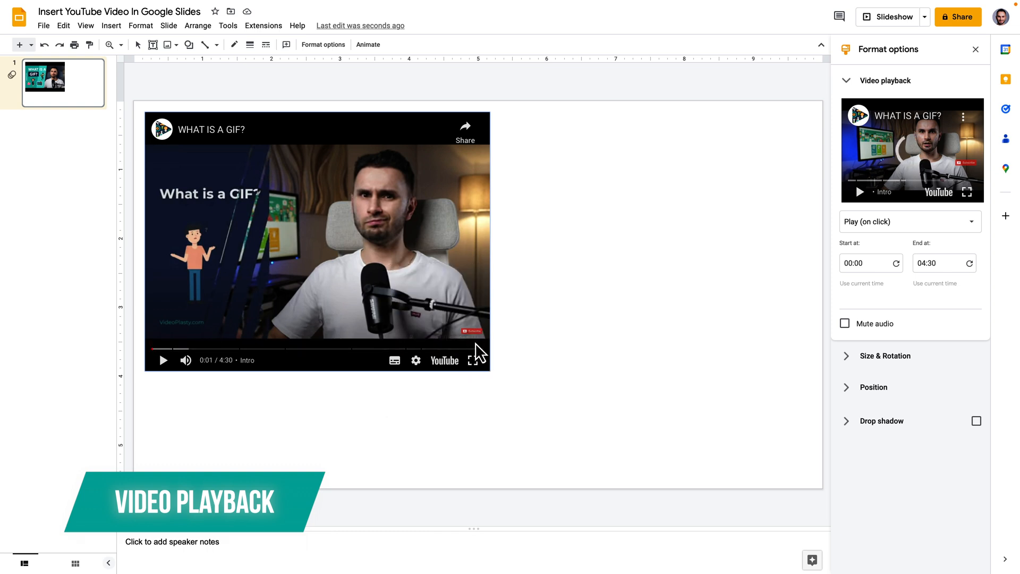
{"action": "mouse_move", "coordinate": [415, 391]}
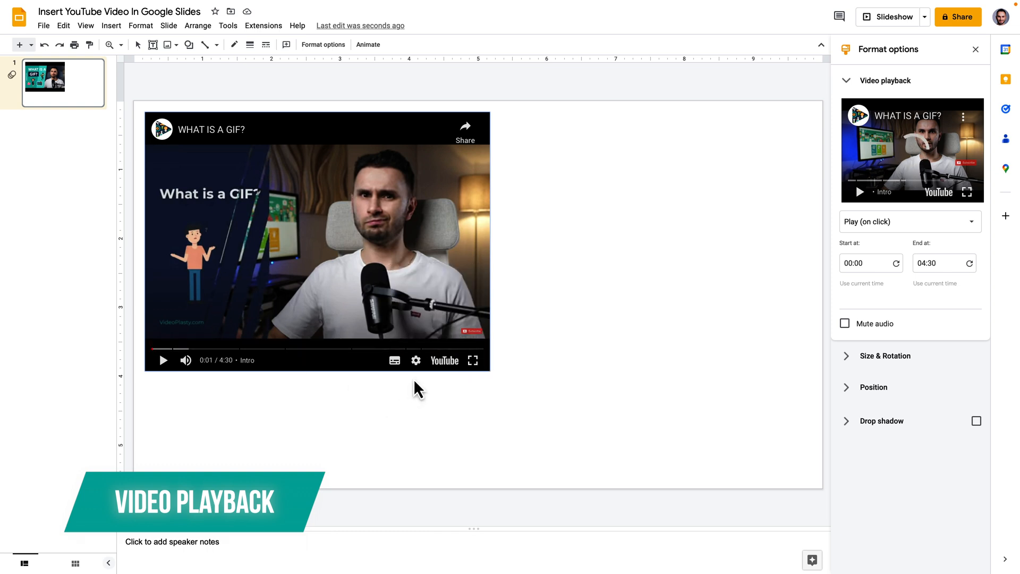
{"action": "mouse_move", "coordinate": [890, 20]}
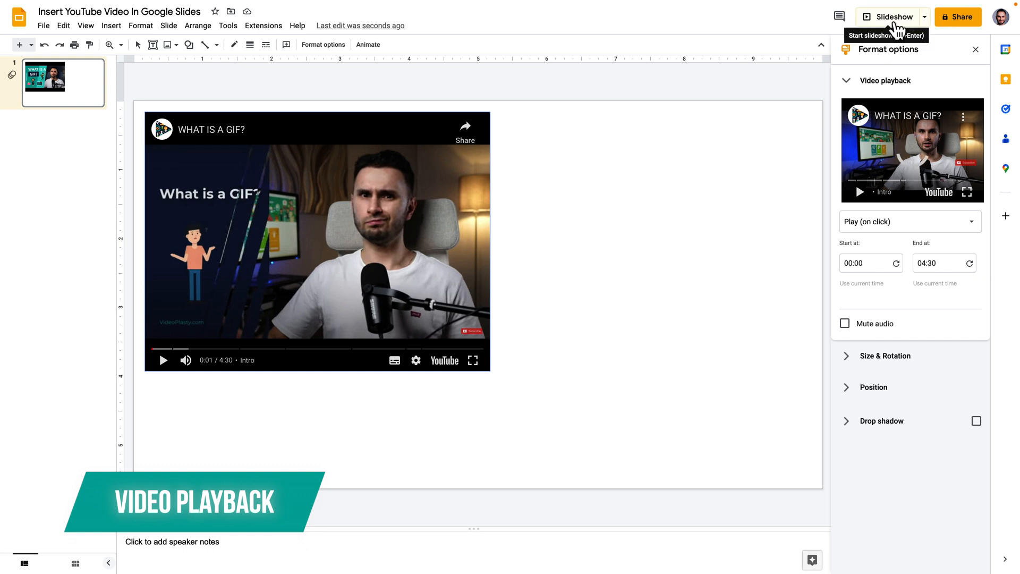
{"action": "left_click", "coordinate": [890, 17]}
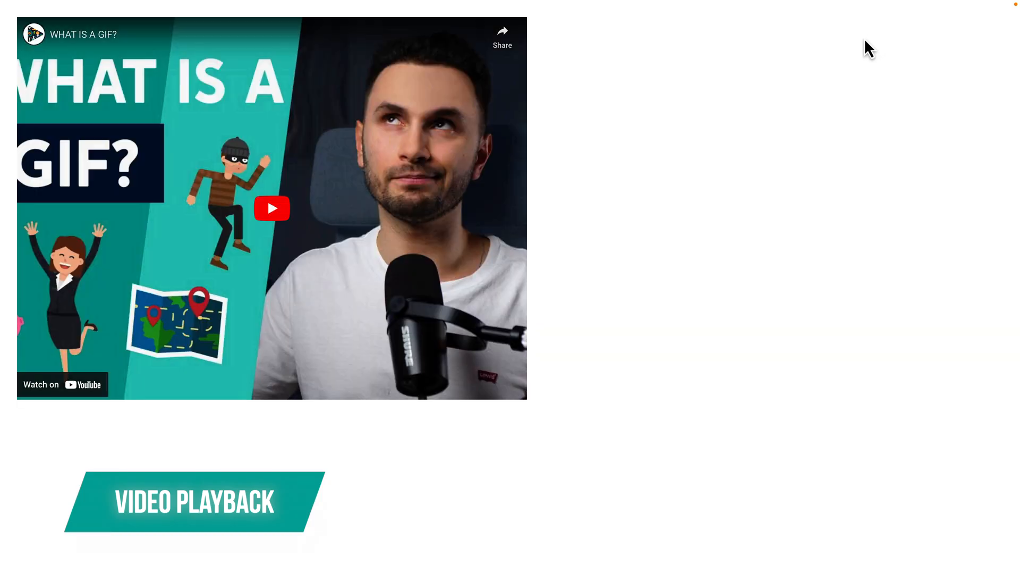
{"action": "mouse_move", "coordinate": [799, 171]}
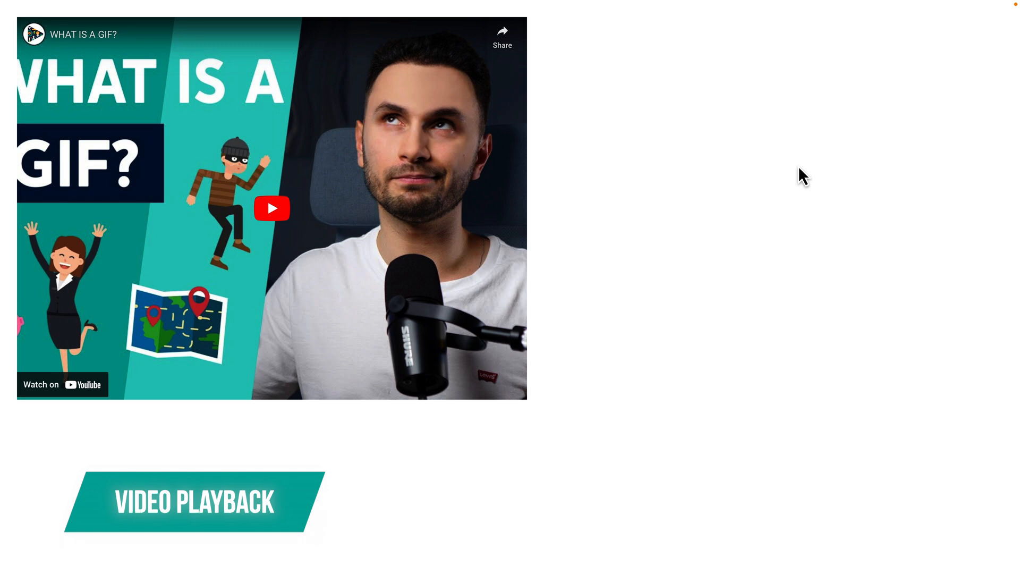
{"action": "left_click", "coordinate": [271, 208]}
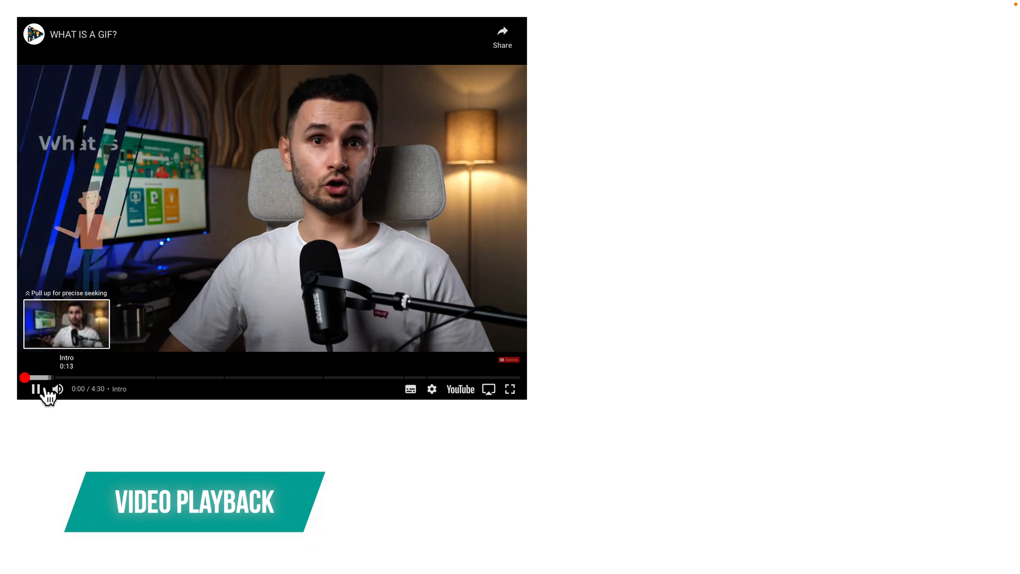
{"action": "left_click", "coordinate": [35, 388]}
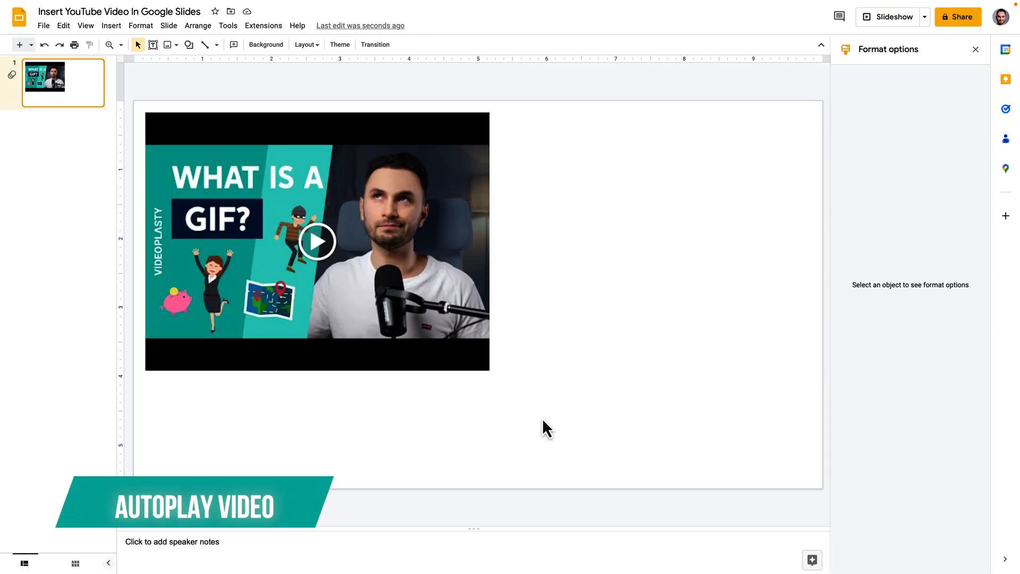
{"action": "mouse_move", "coordinate": [560, 441]}
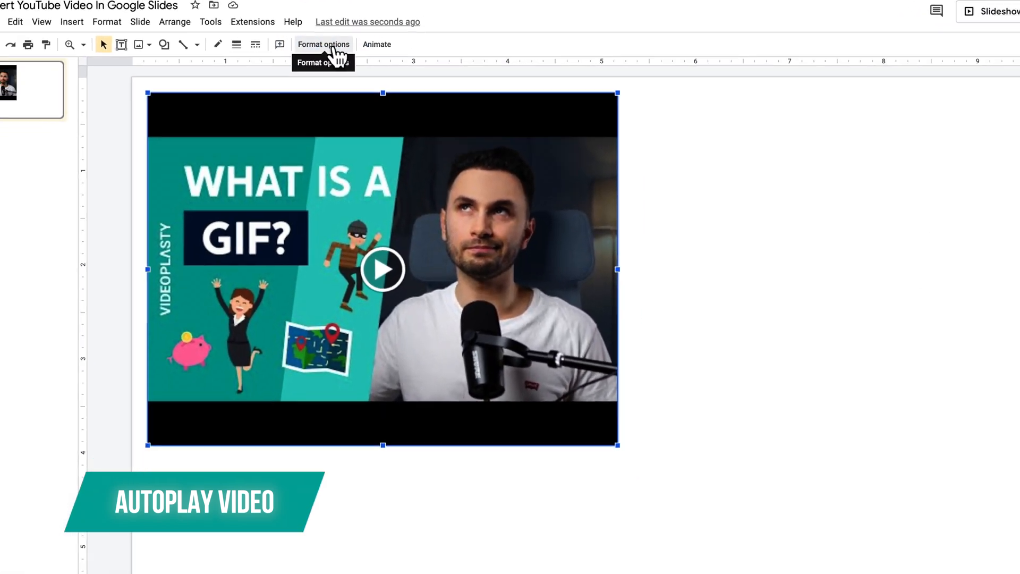
Set the video's playback to Play (automatically) in Format options
{"action": "left_click", "coordinate": [323, 44]}
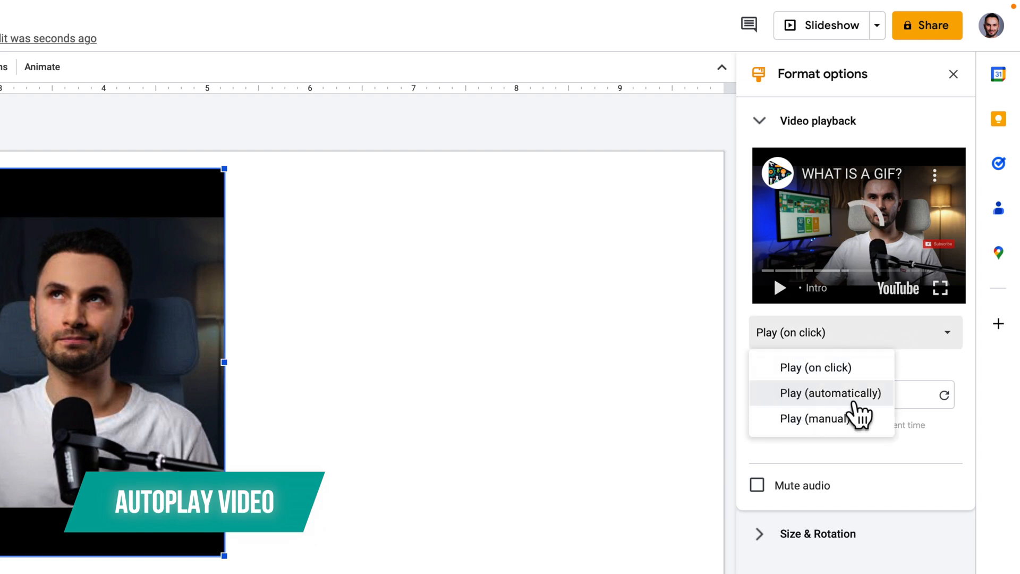
{"action": "left_click", "coordinate": [831, 393]}
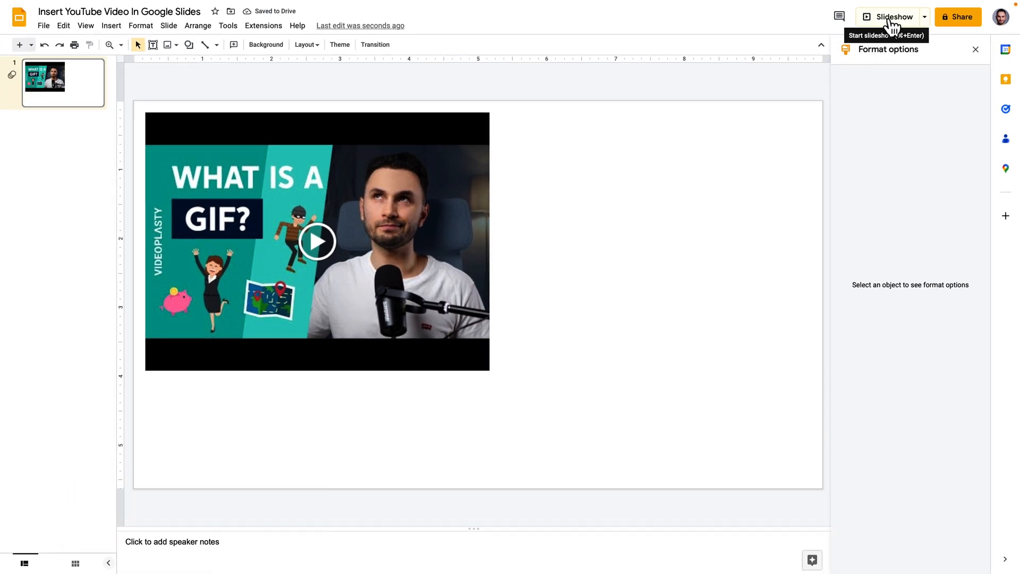
{"action": "left_click", "coordinate": [317, 241]}
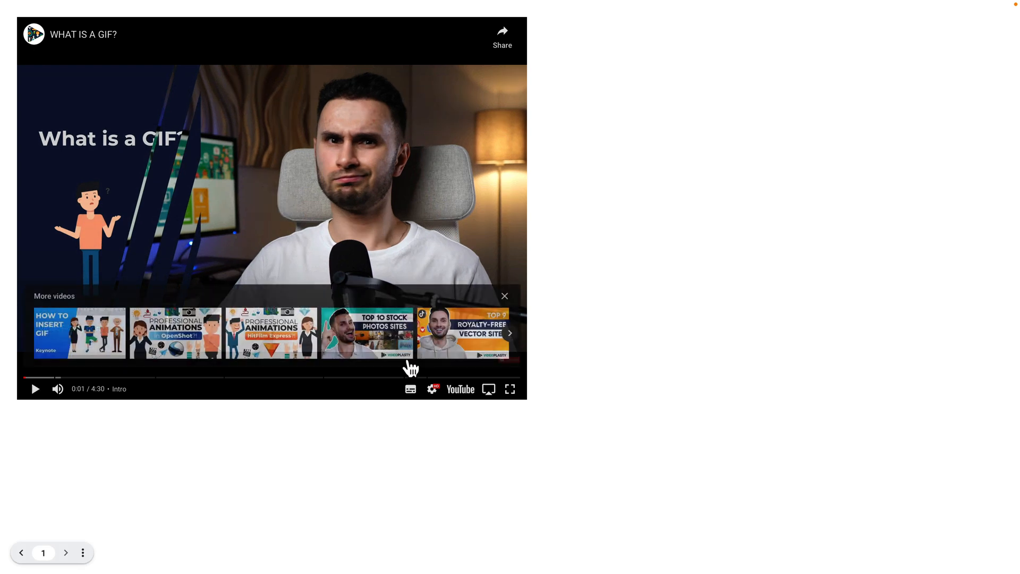
{"action": "mouse_move", "coordinate": [503, 470]}
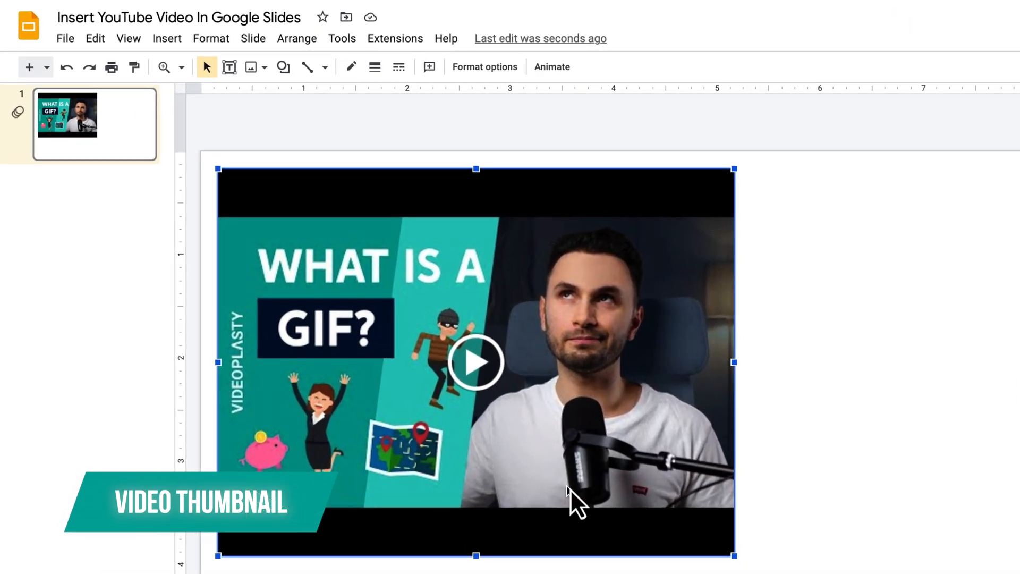
{"action": "mouse_move", "coordinate": [752, 439]}
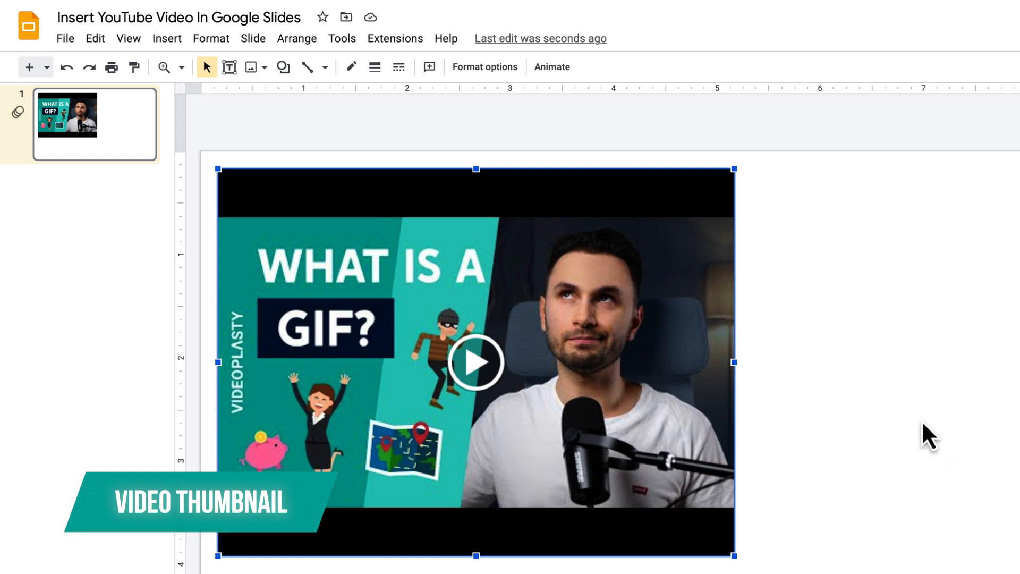
{"action": "mouse_move", "coordinate": [923, 426]}
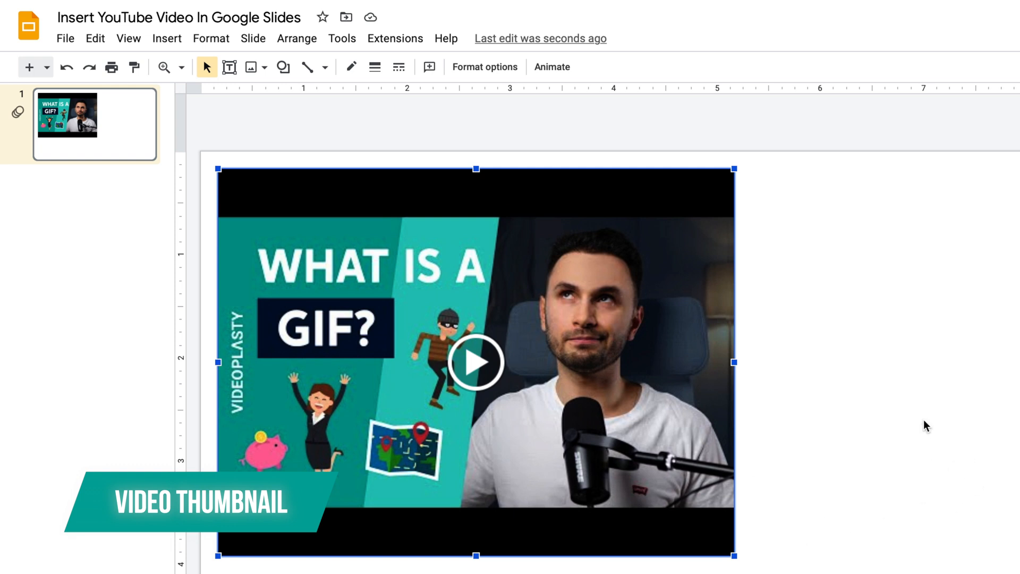